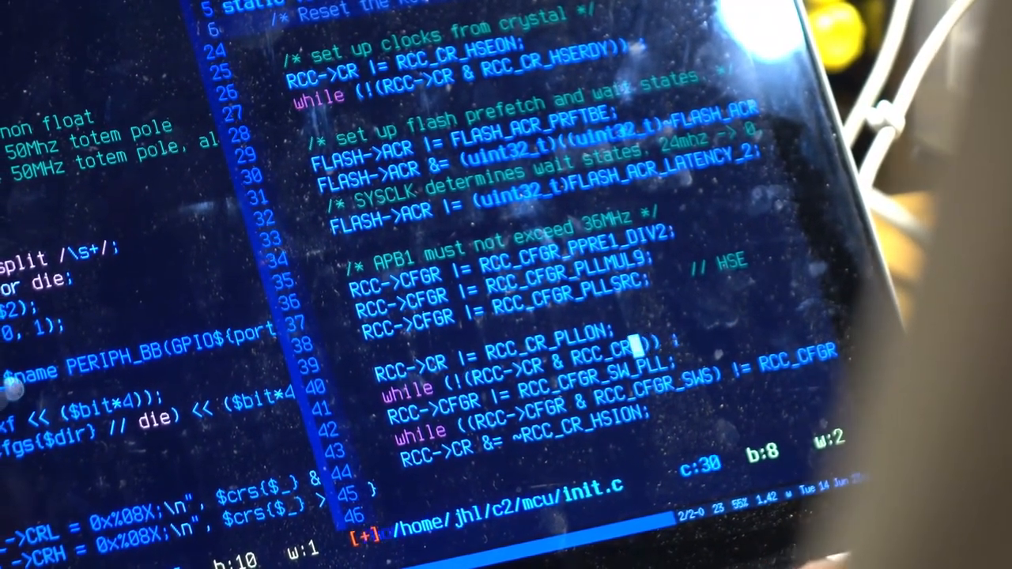
pyautogui.scroll(-3)
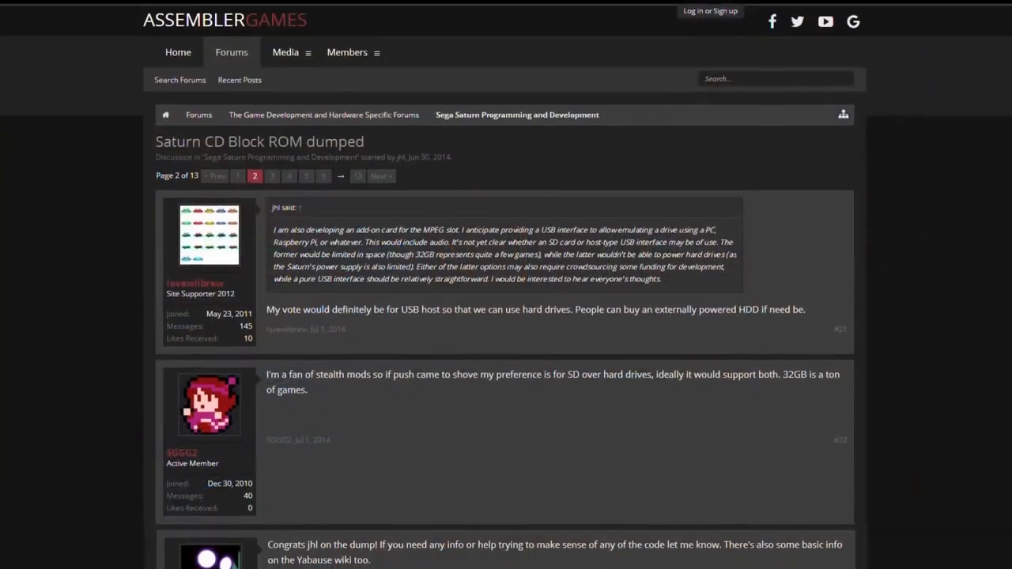
pyautogui.scroll(-3)
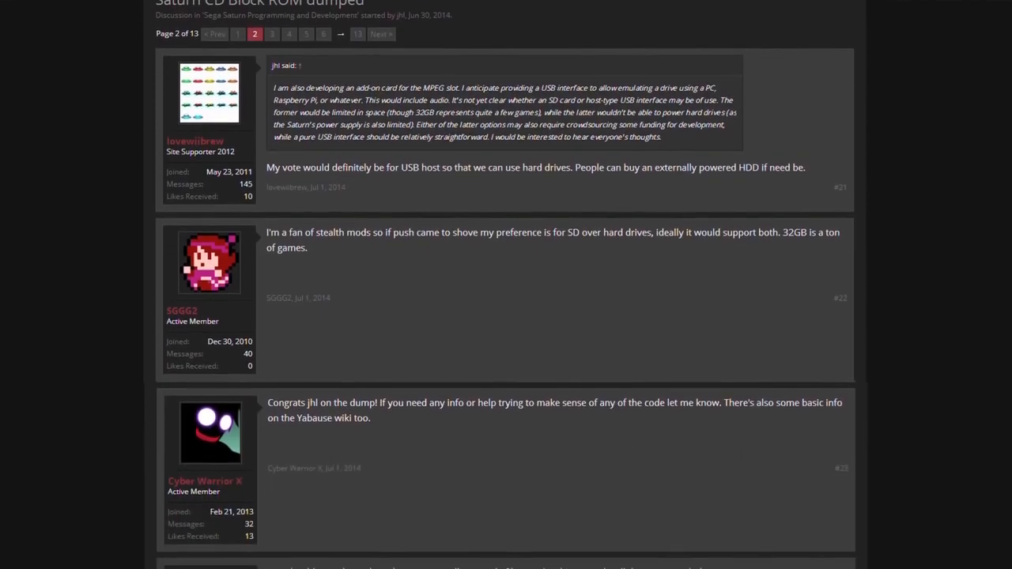
pyautogui.scroll(-3)
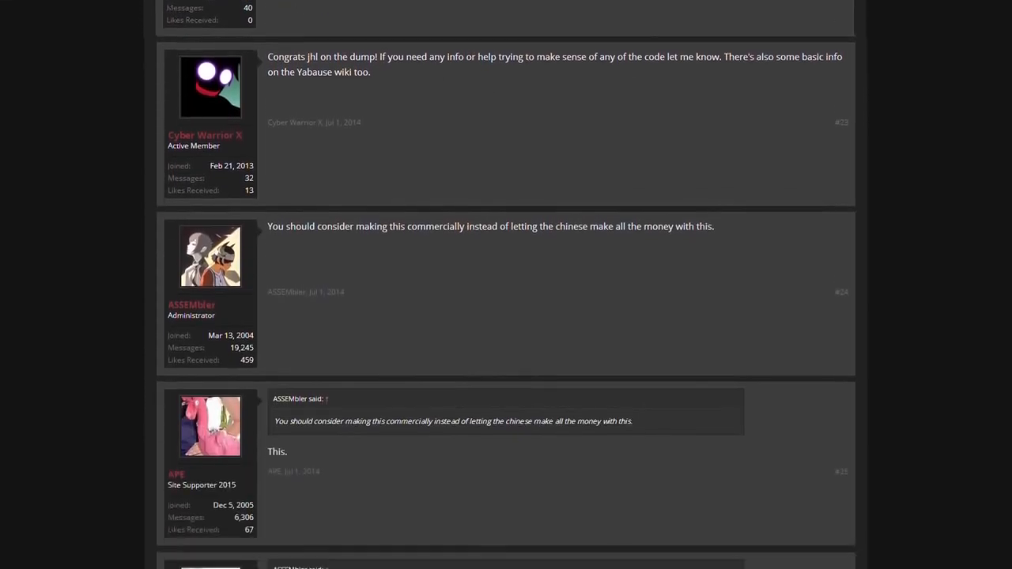
pyautogui.scroll(-3)
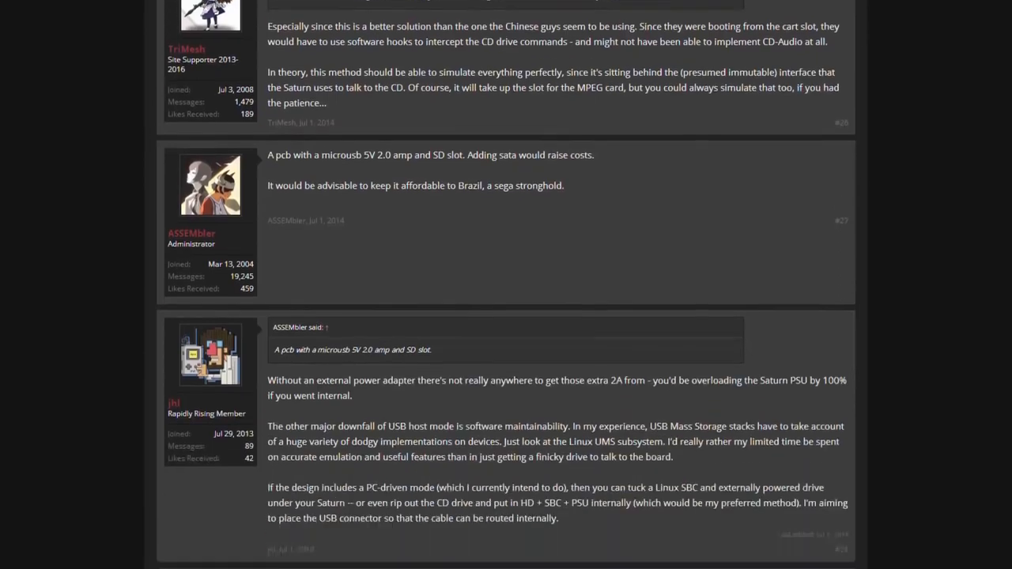
pyautogui.scroll(-3)
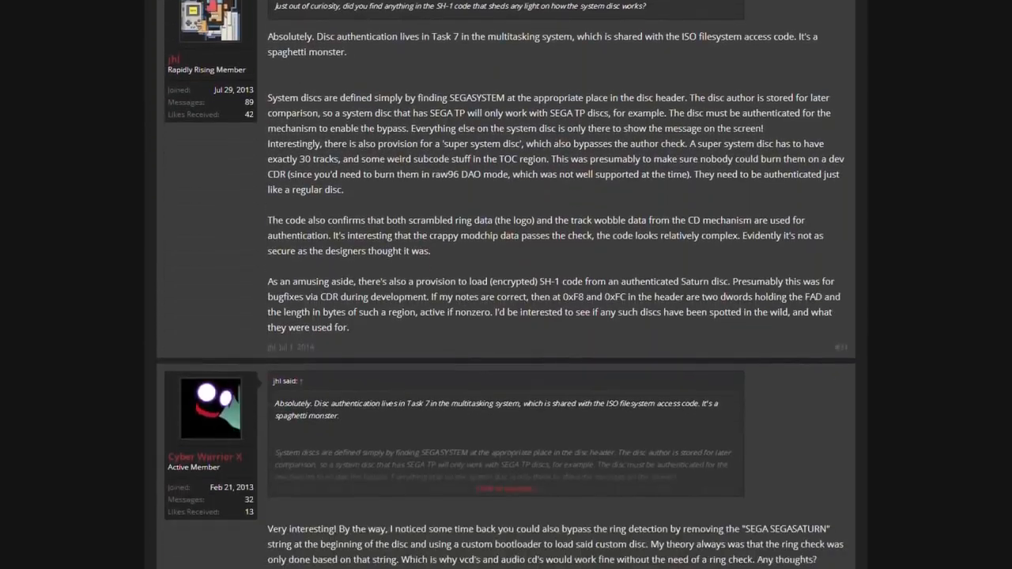
pyautogui.scroll(-3)
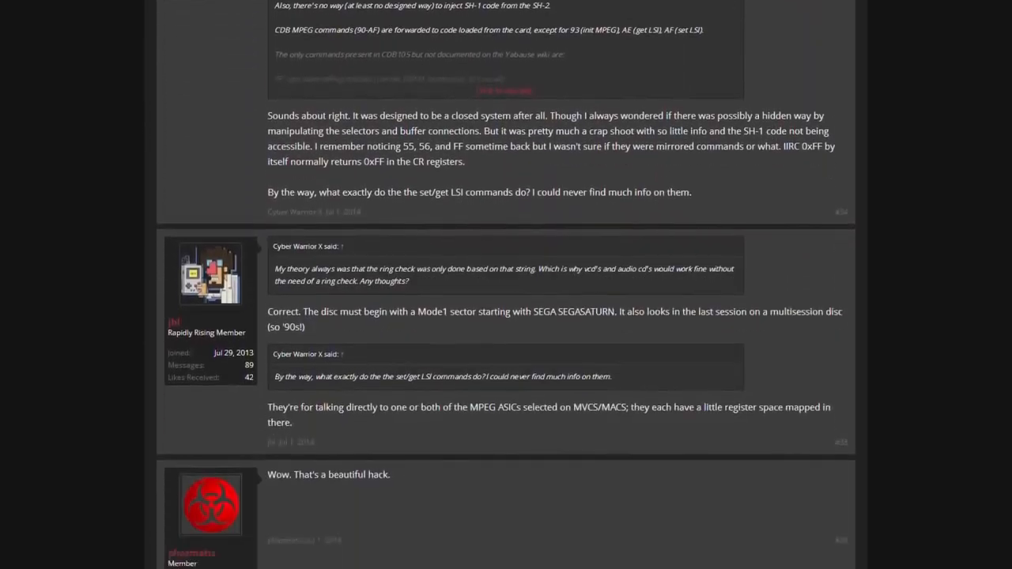
pyautogui.scroll(-3)
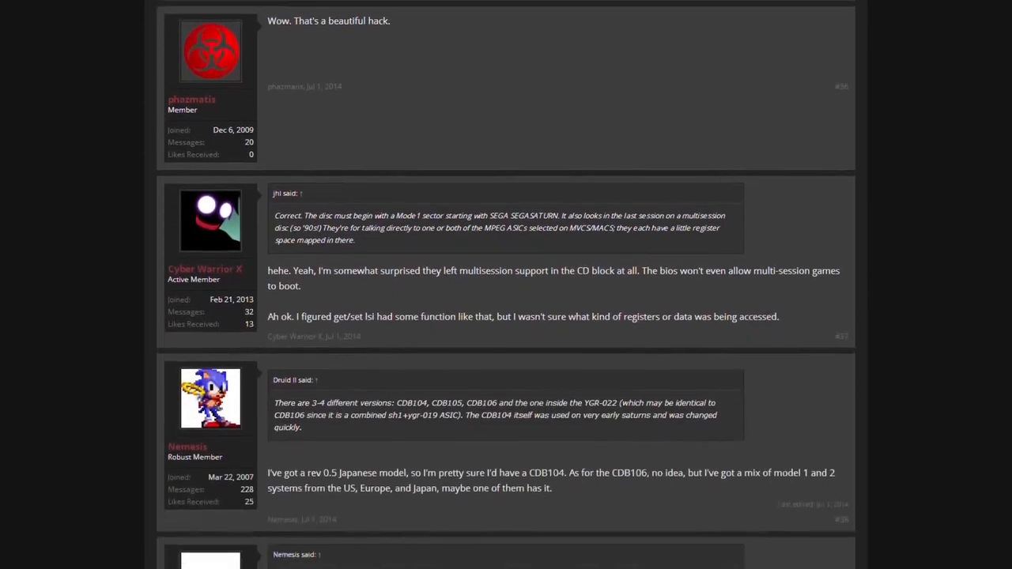
pyautogui.scroll(-3)
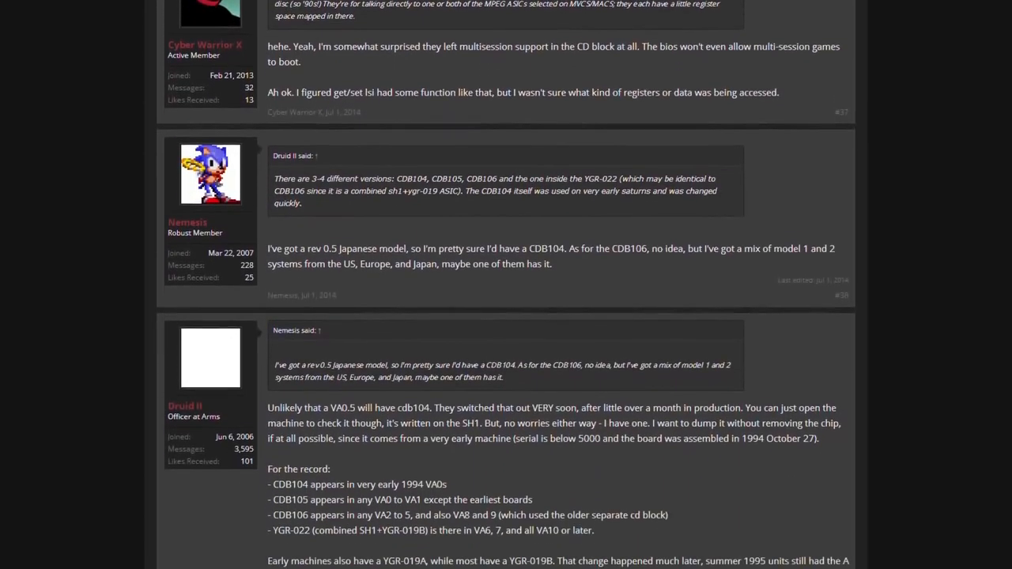
pyautogui.scroll(-3)
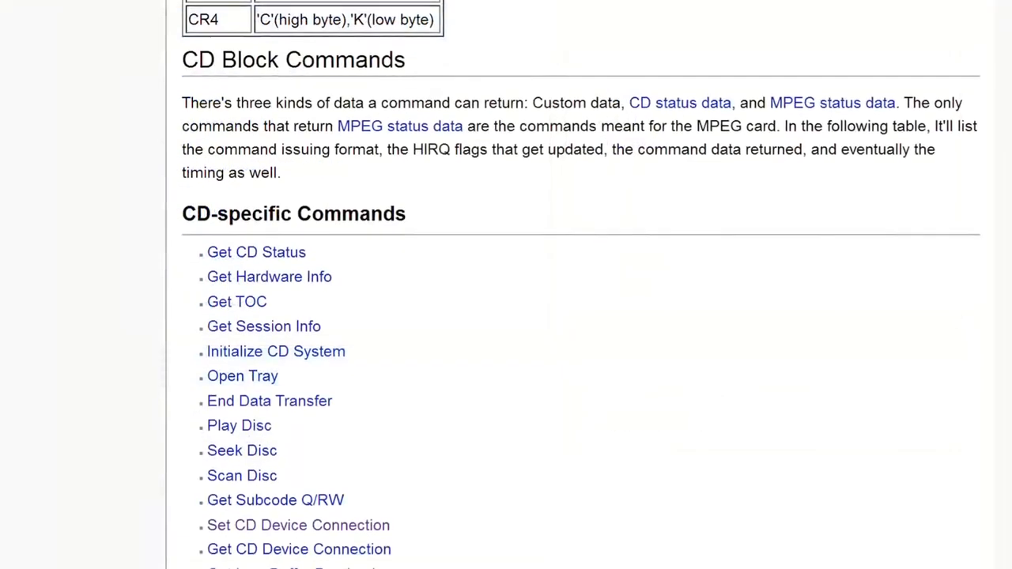
pyautogui.scroll(-3)
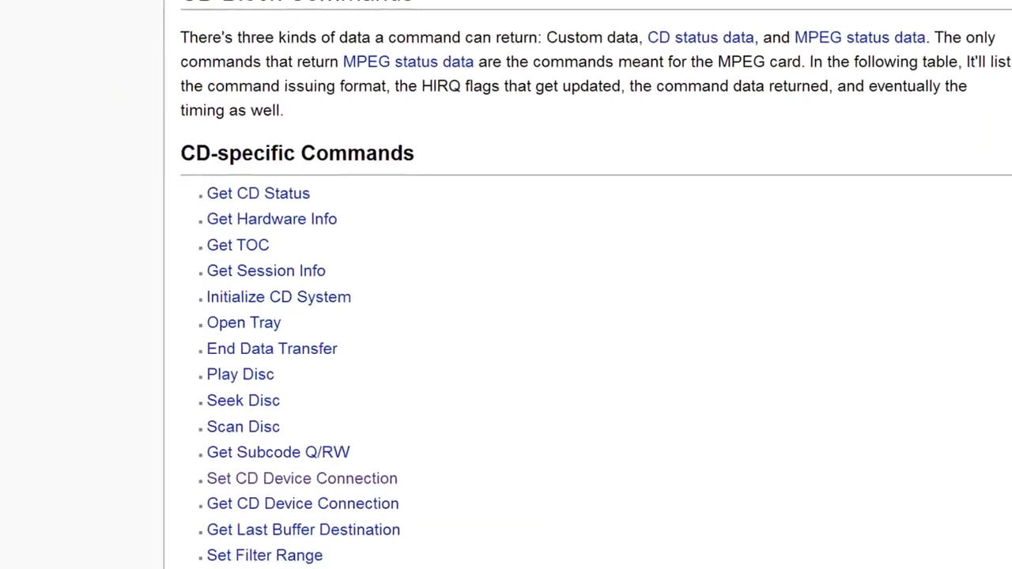
pyautogui.scroll(-3)
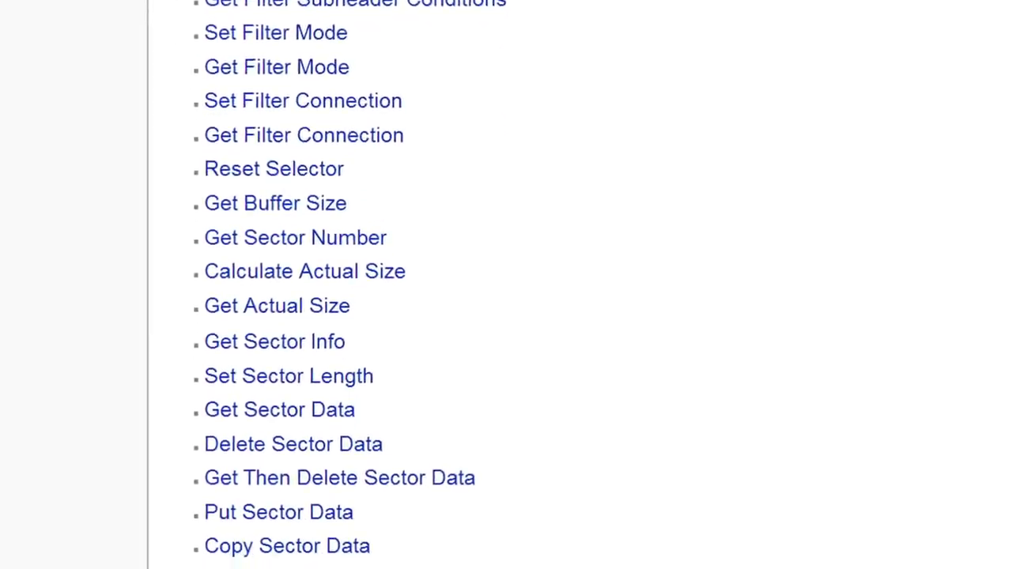
pyautogui.scroll(-3)
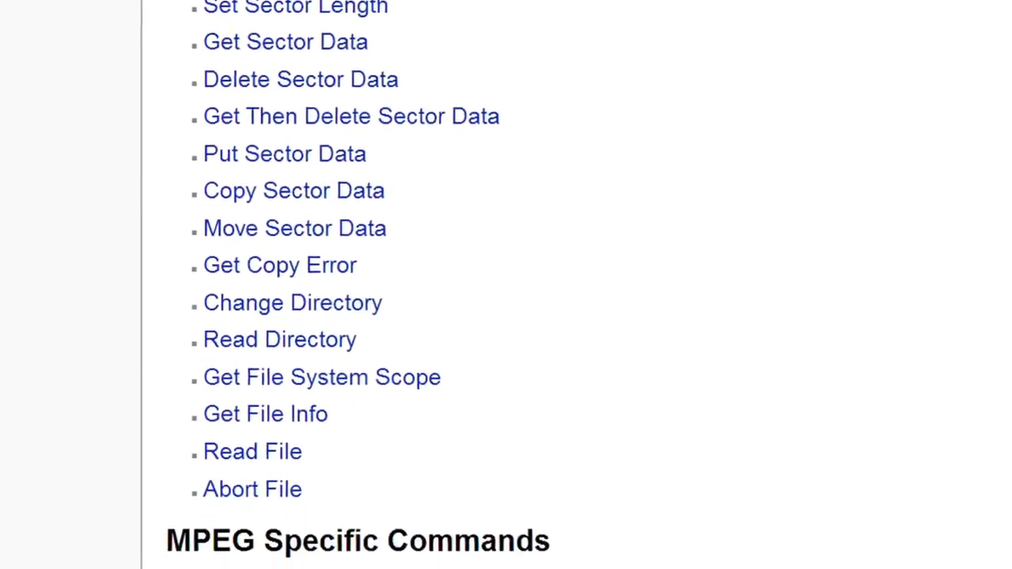
pyautogui.scroll(-3)
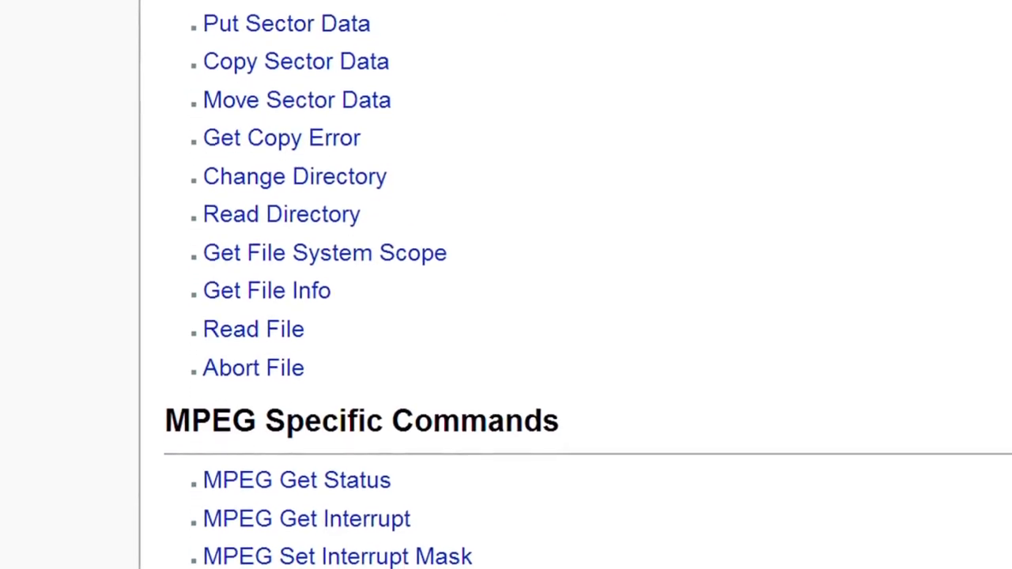